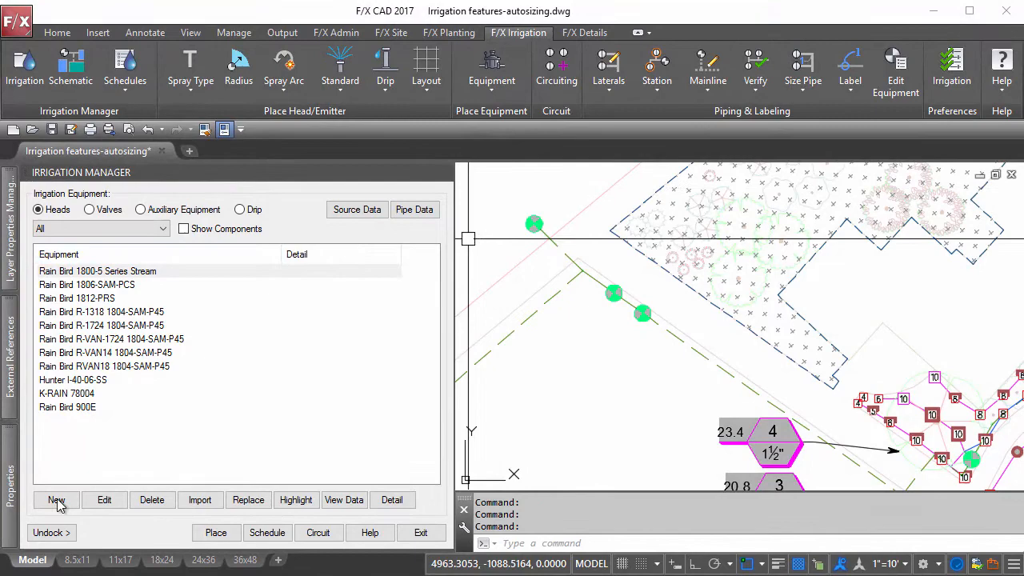
Step: Start a new Hunter turf spray head and browse the Pro-Spray PRS30 models page
{"action": "left_click", "coordinate": [56, 499]}
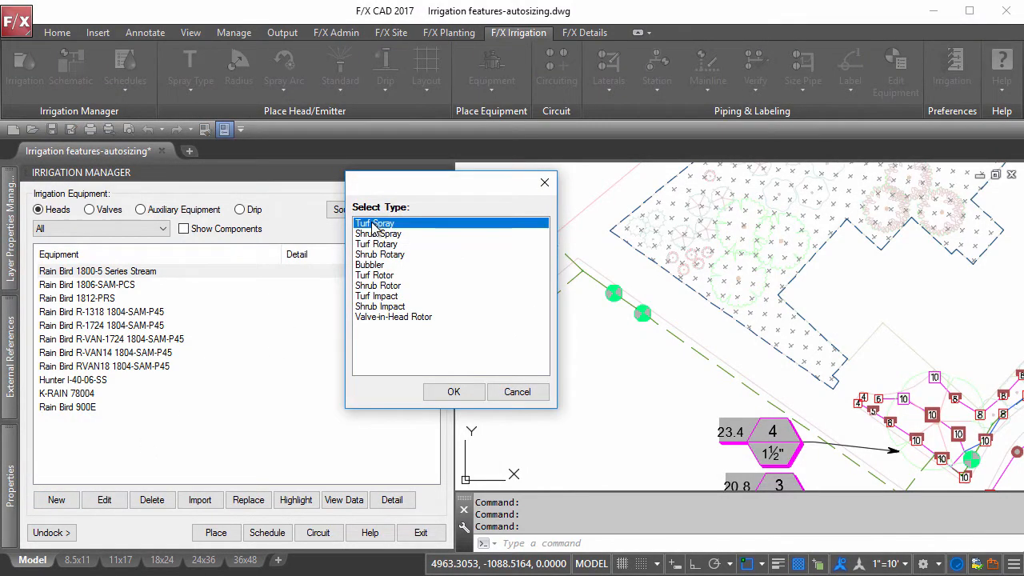
{"action": "left_click", "coordinate": [454, 392]}
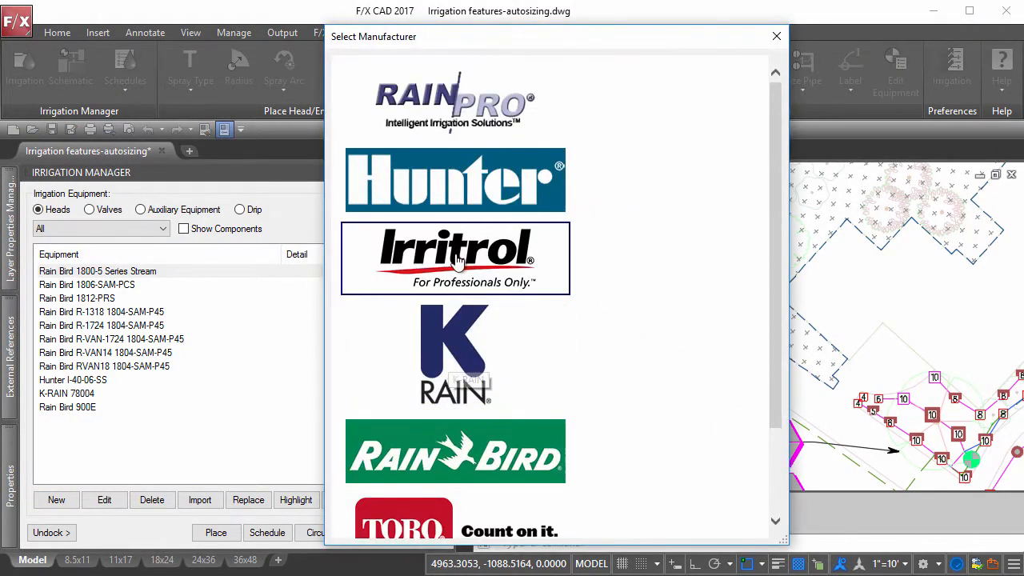
{"action": "left_click", "coordinate": [455, 180]}
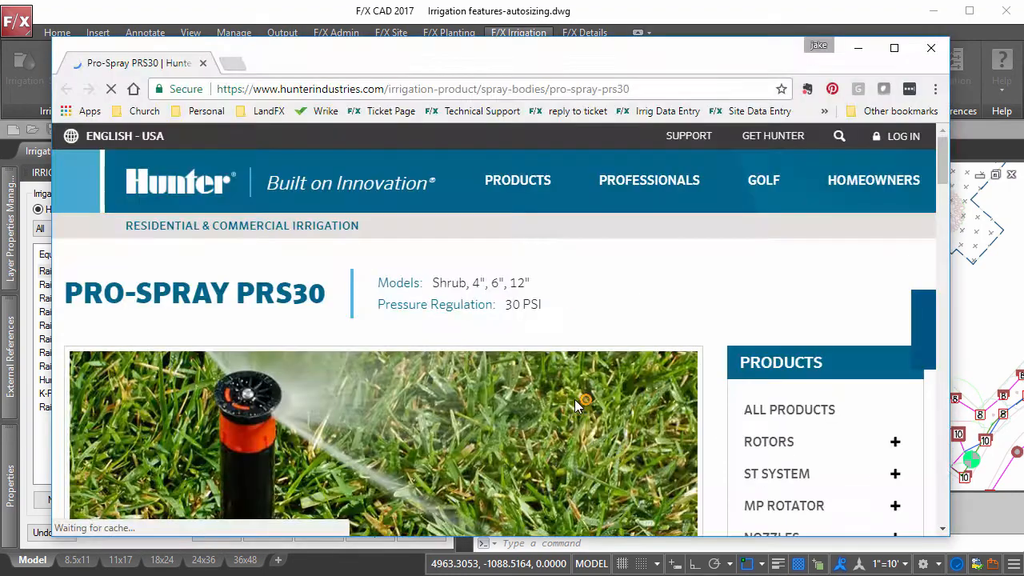
{"action": "scroll", "scroll_direction": "down", "scroll_amount": 3}
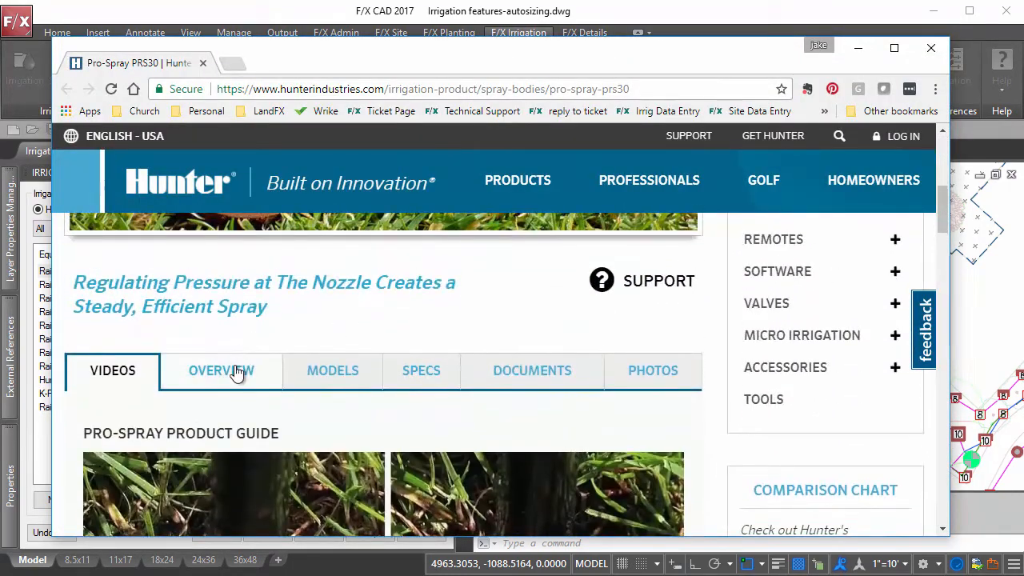
{"action": "left_click", "coordinate": [329, 370]}
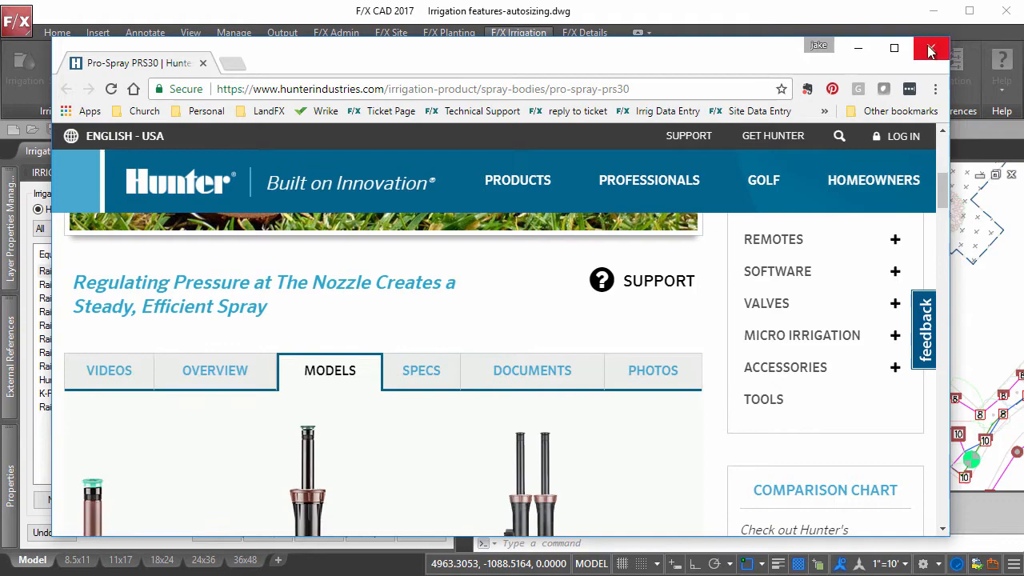
{"action": "left_click", "coordinate": [930, 48]}
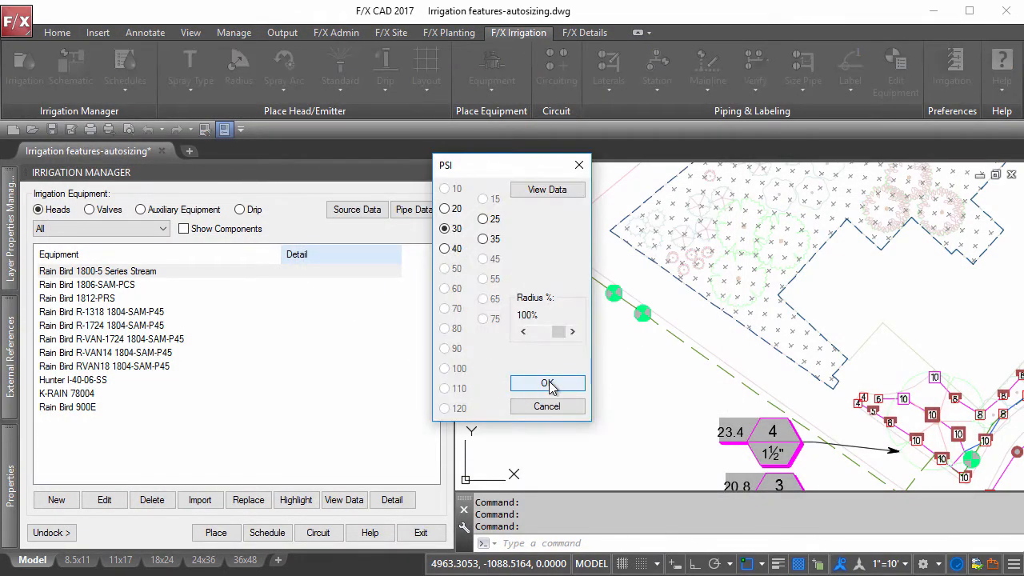
Step: Accept 30 PSI for the new Hunter PROS-04-CV spray head
{"action": "left_click", "coordinate": [547, 383]}
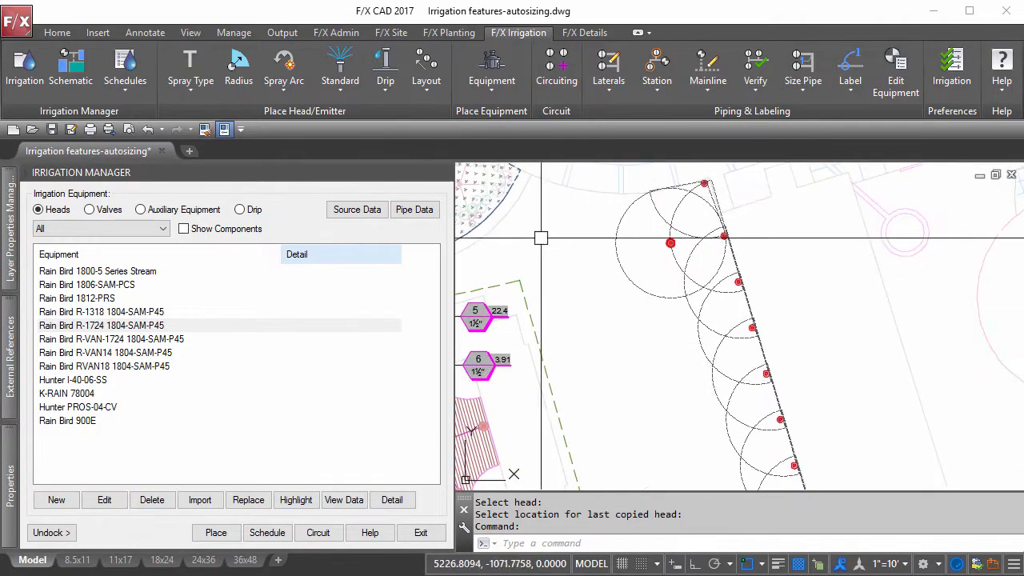
Step: Array turf heads in a rectangular grid at 23 ft spacing with Best fit
{"action": "left_click", "coordinate": [425, 68]}
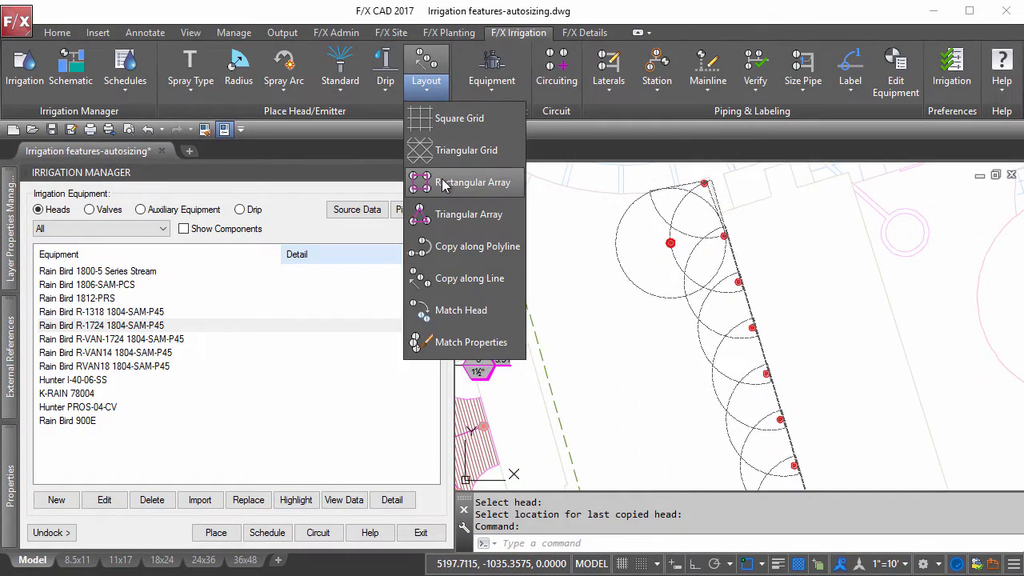
{"action": "left_click", "coordinate": [474, 182]}
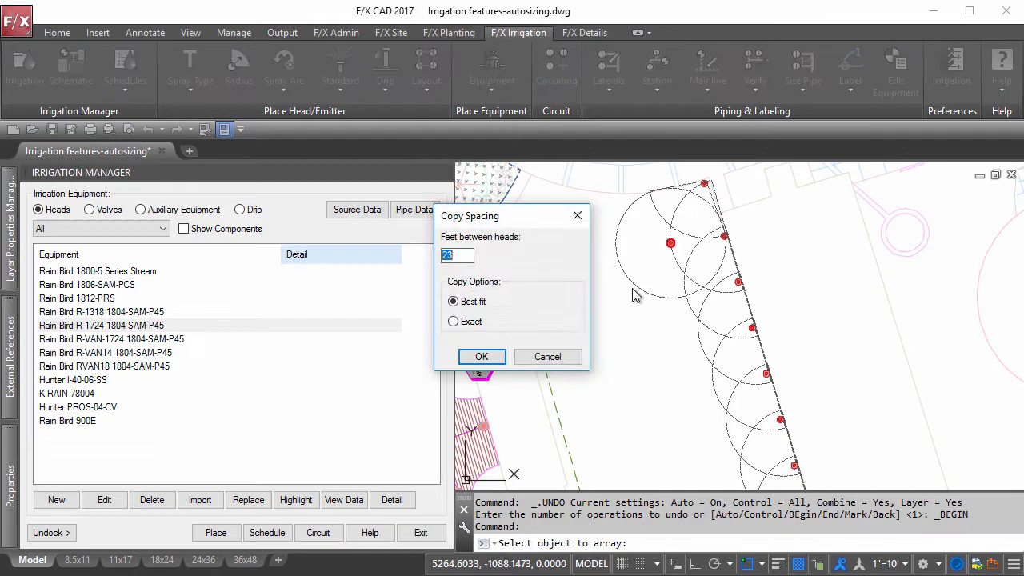
{"action": "left_click", "coordinate": [481, 357]}
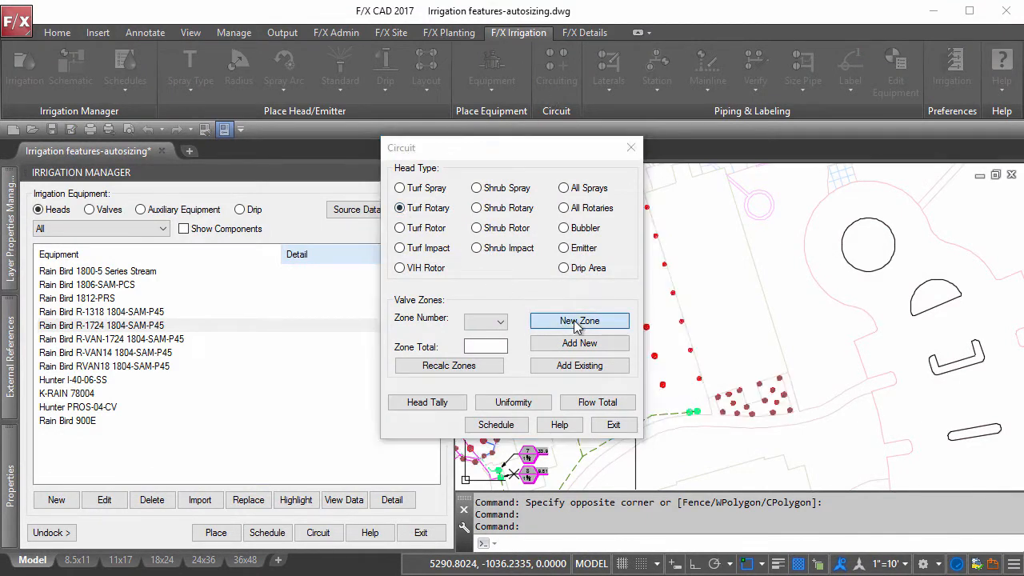
{"action": "left_click", "coordinate": [579, 320]}
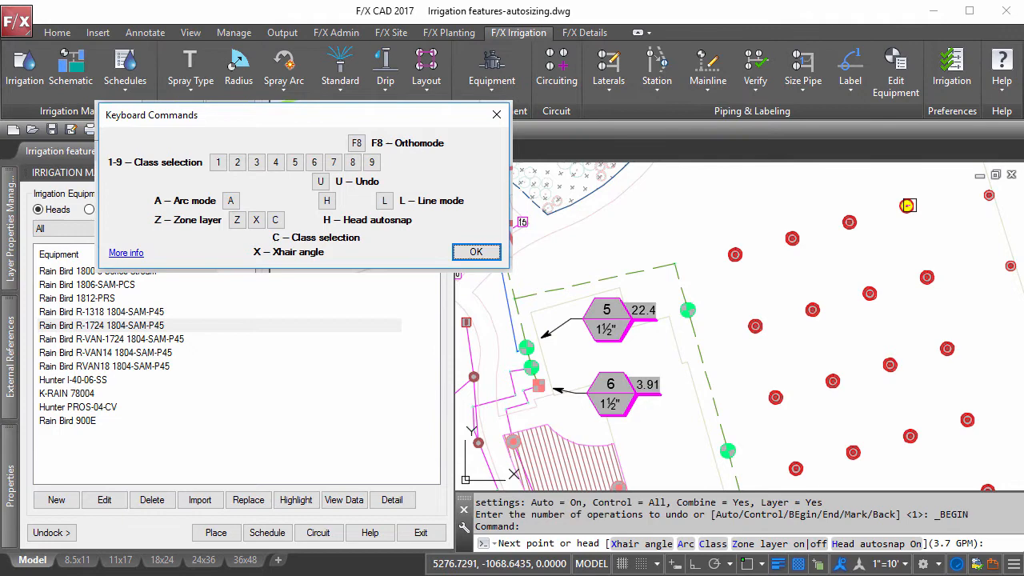
Step: Draw lateral pipe through the arrayed heads, extending it across another row
{"action": "left_click", "coordinate": [755, 326]}
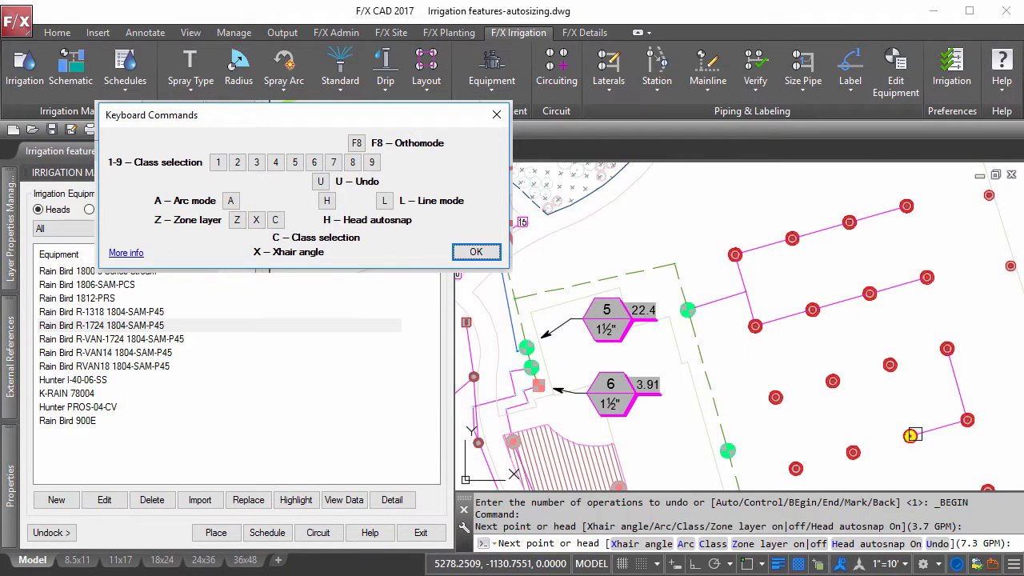
{"action": "left_click", "coordinate": [476, 252]}
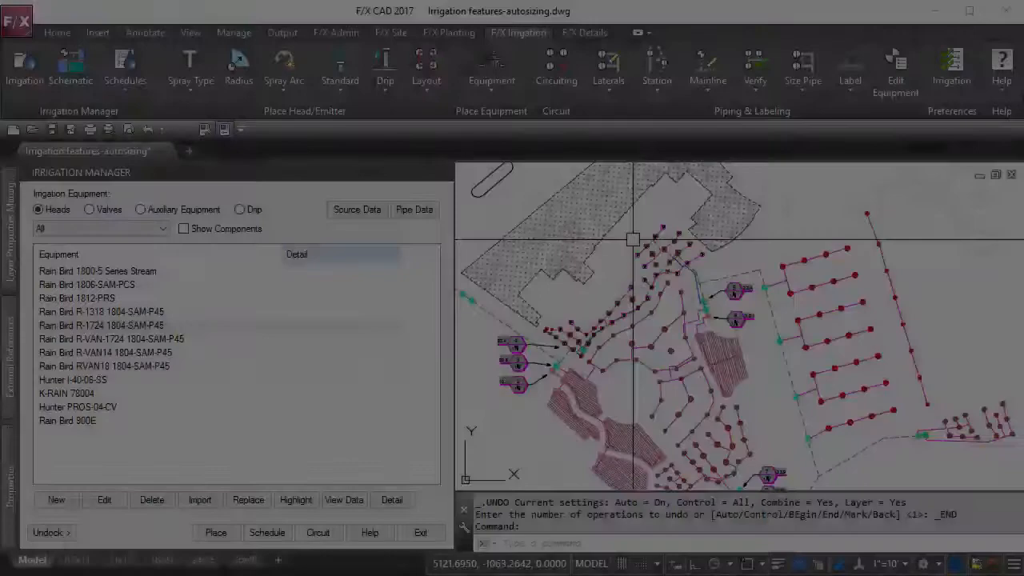
Step: Verify laterals, highlighting unconnected heads in green, and start lateral sizing for a valve
{"action": "left_click", "coordinate": [754, 68]}
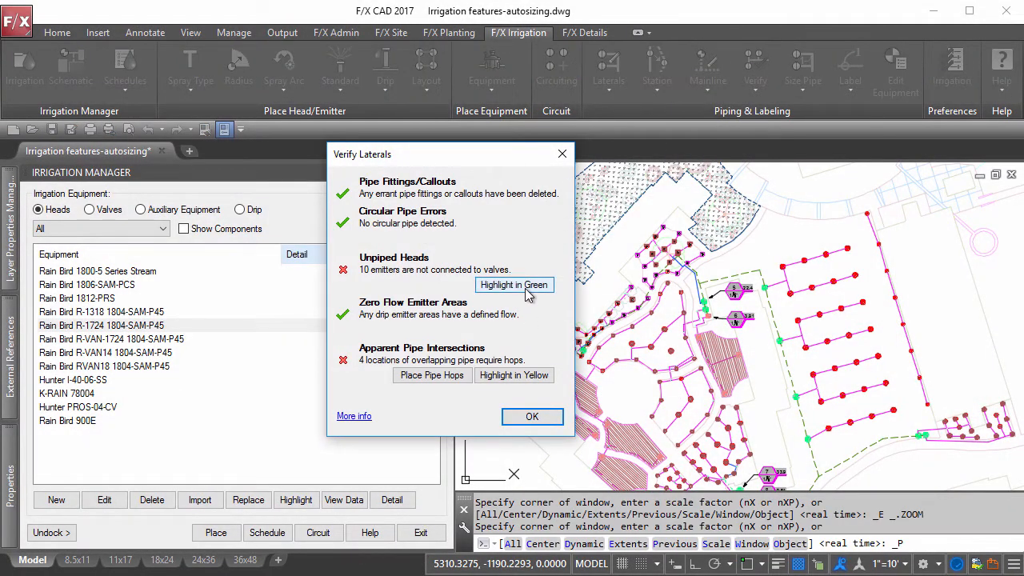
{"action": "left_click", "coordinate": [514, 285]}
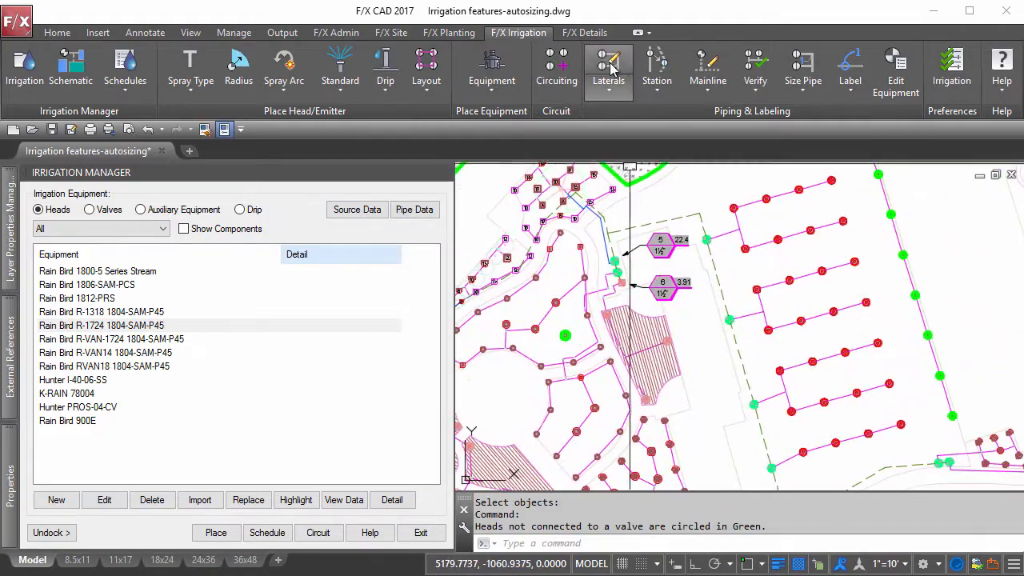
{"action": "left_click", "coordinate": [754, 71]}
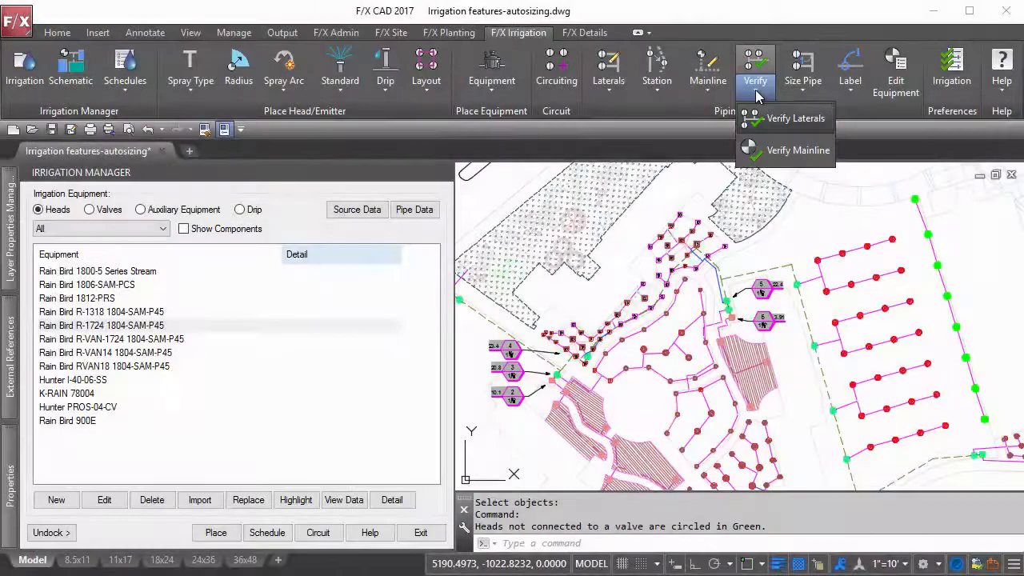
{"action": "left_click", "coordinate": [797, 150]}
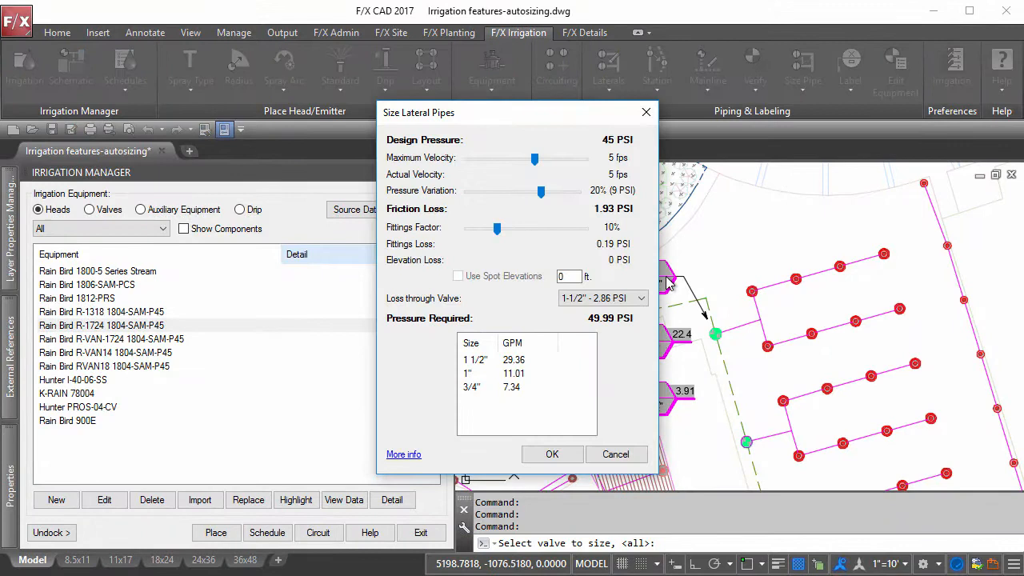
Step: Try maximum velocities of 5.40, 4 and 6.90 fps and review valve loss options
{"action": "left_click_drag", "start_coordinate": [534, 157], "coordinate": [541, 158]}
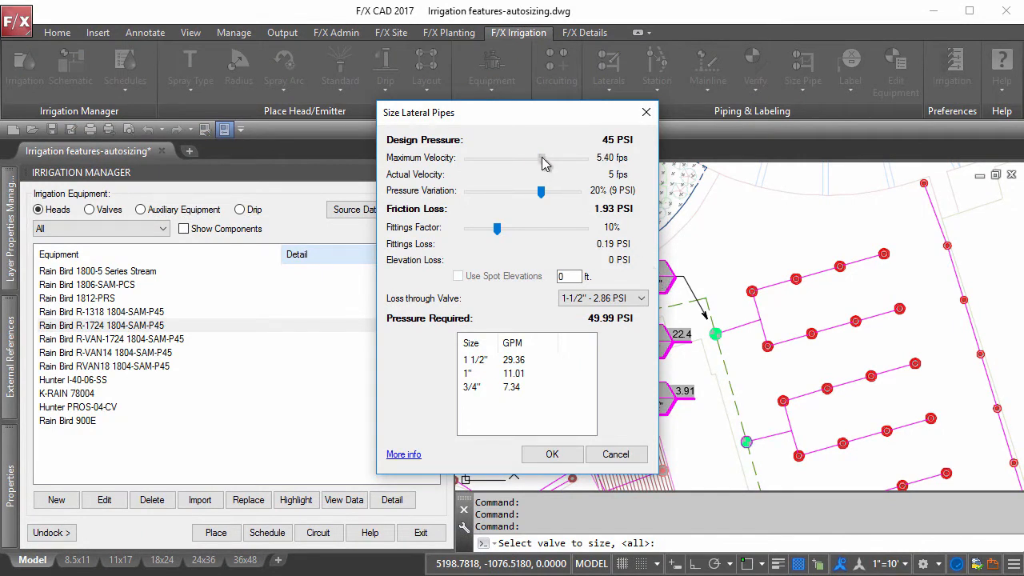
{"action": "left_click_drag", "start_coordinate": [541, 158], "coordinate": [518, 158]}
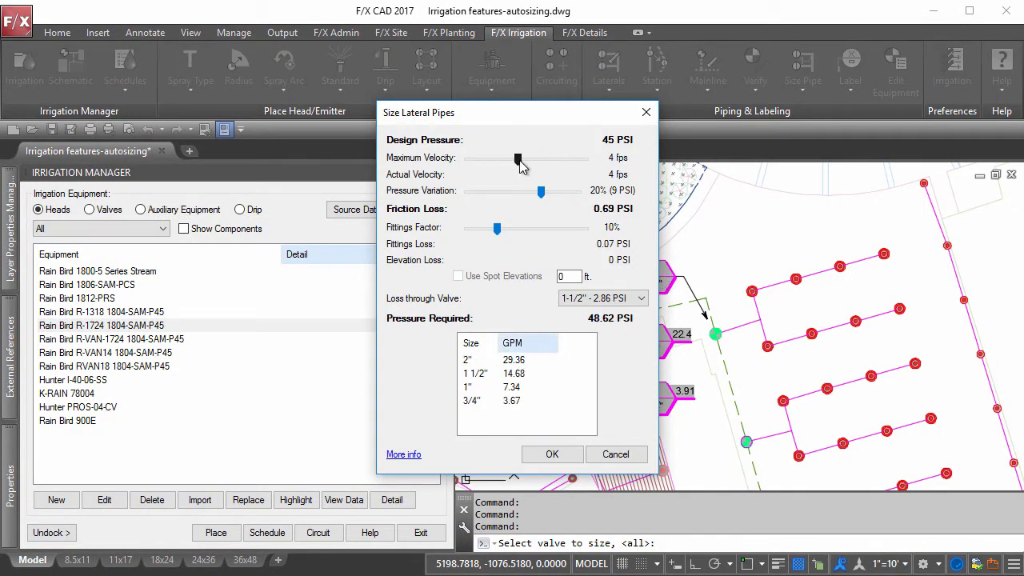
{"action": "left_click_drag", "start_coordinate": [518, 158], "coordinate": [556, 158]}
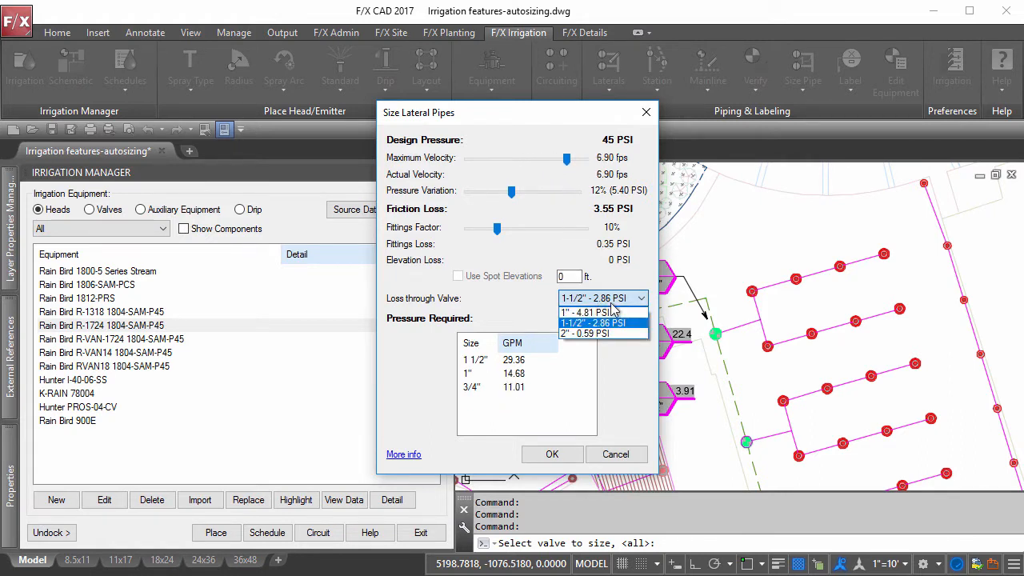
{"action": "left_click", "coordinate": [583, 332]}
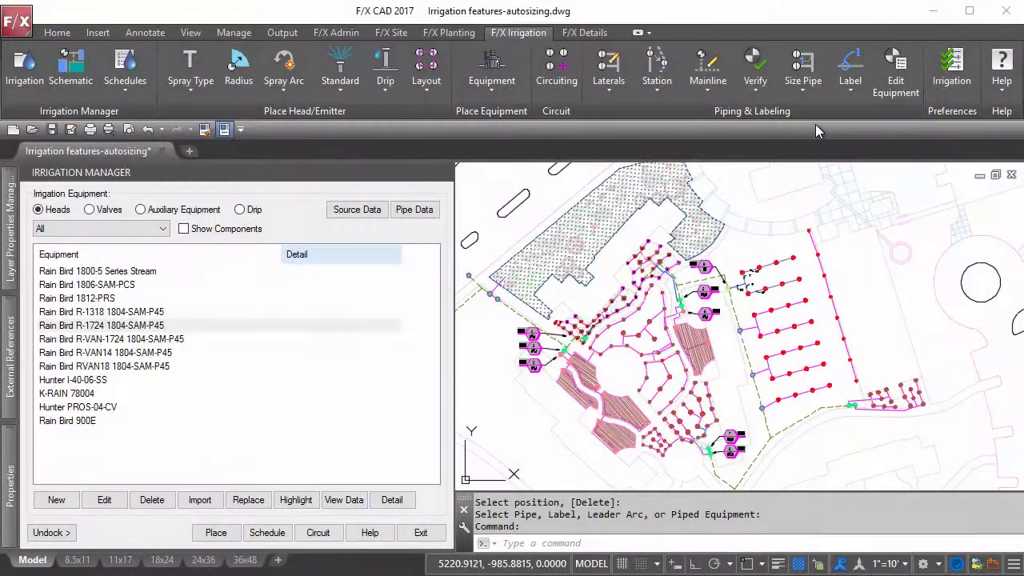
Step: Size all laterals at 5 ft/s velocity, 20% pressure variation, 10% fittings factor
{"action": "left_click", "coordinate": [802, 68]}
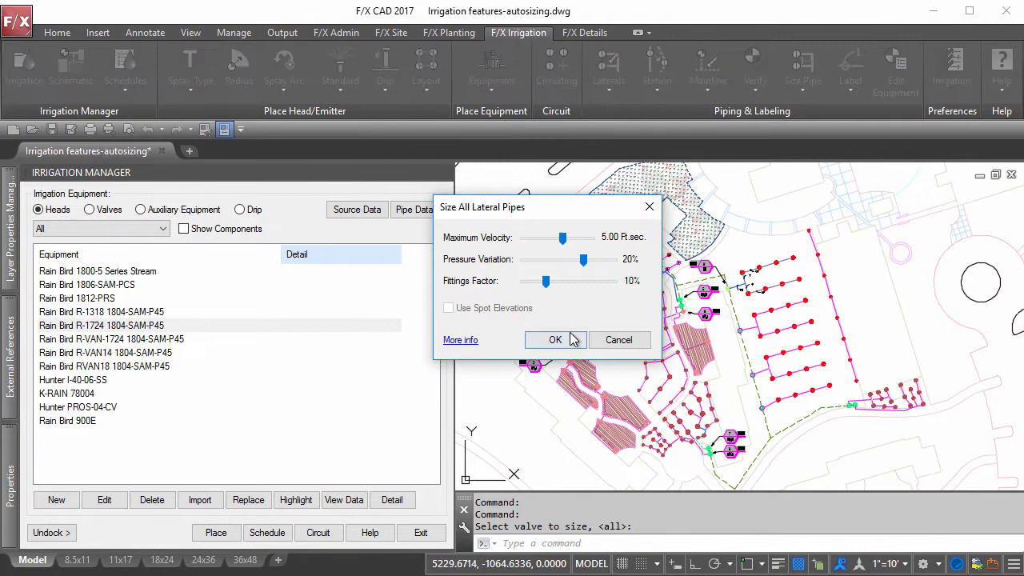
{"action": "left_click", "coordinate": [555, 339]}
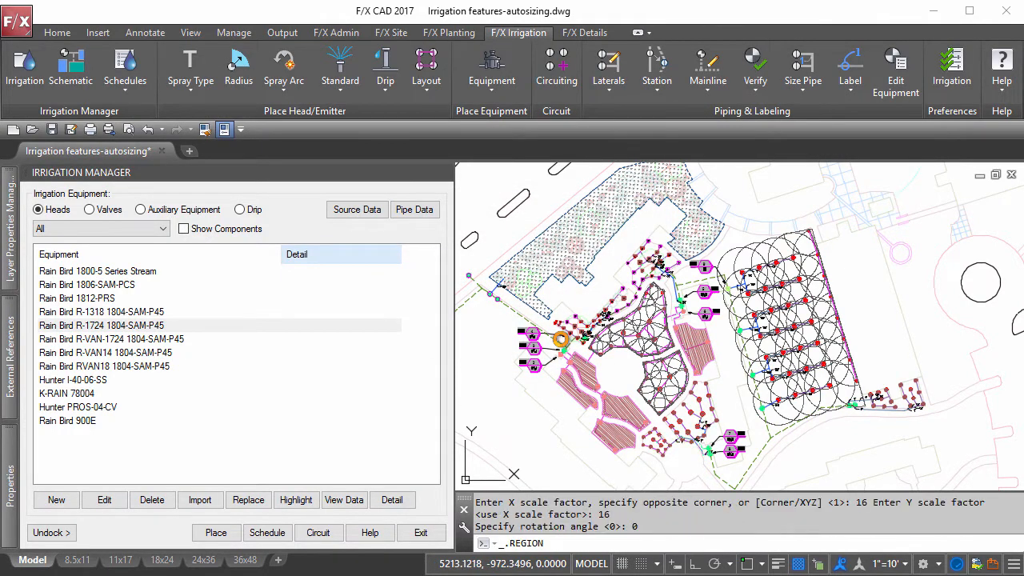
{"action": "left_click", "coordinate": [803, 71]}
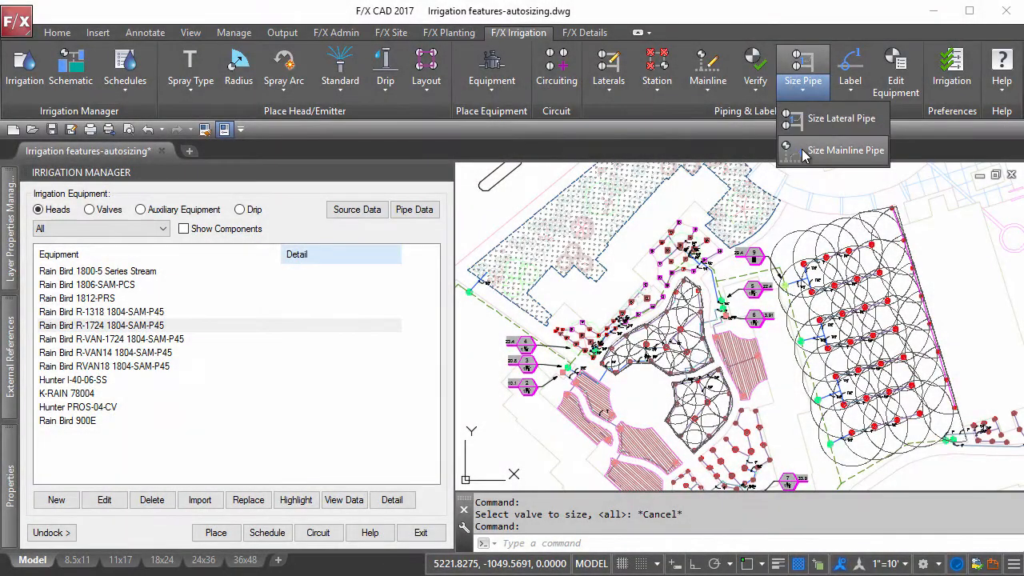
Step: Size the mainline for one valve at a time and place the valve schedule
{"action": "left_click", "coordinate": [845, 150]}
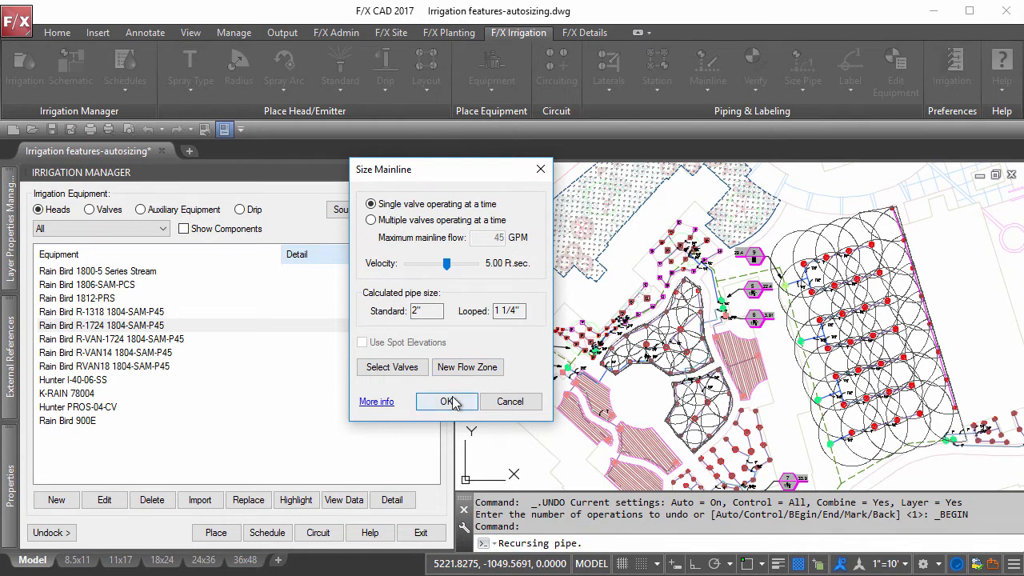
{"action": "left_click", "coordinate": [446, 401]}
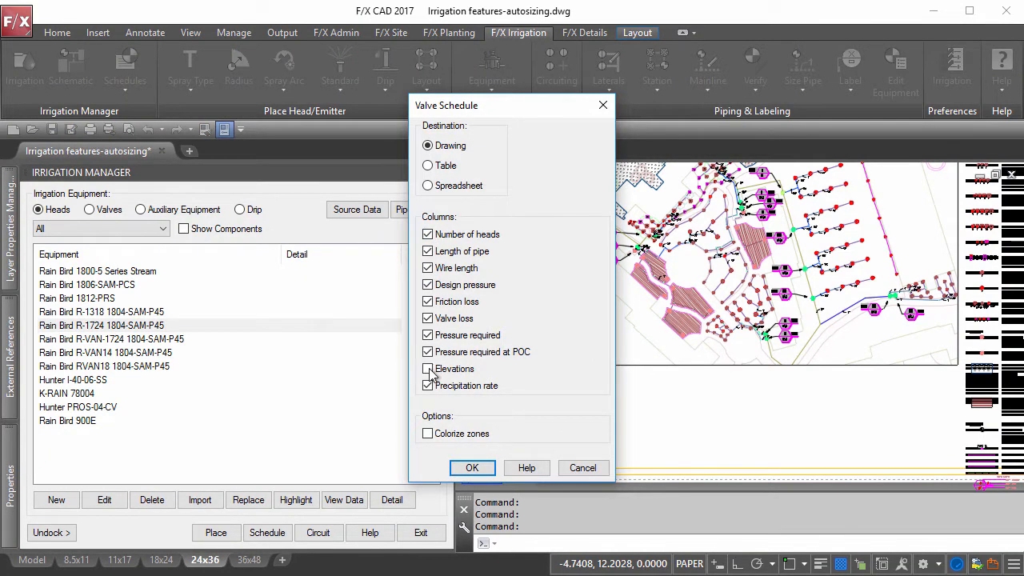
{"action": "left_click", "coordinate": [472, 467]}
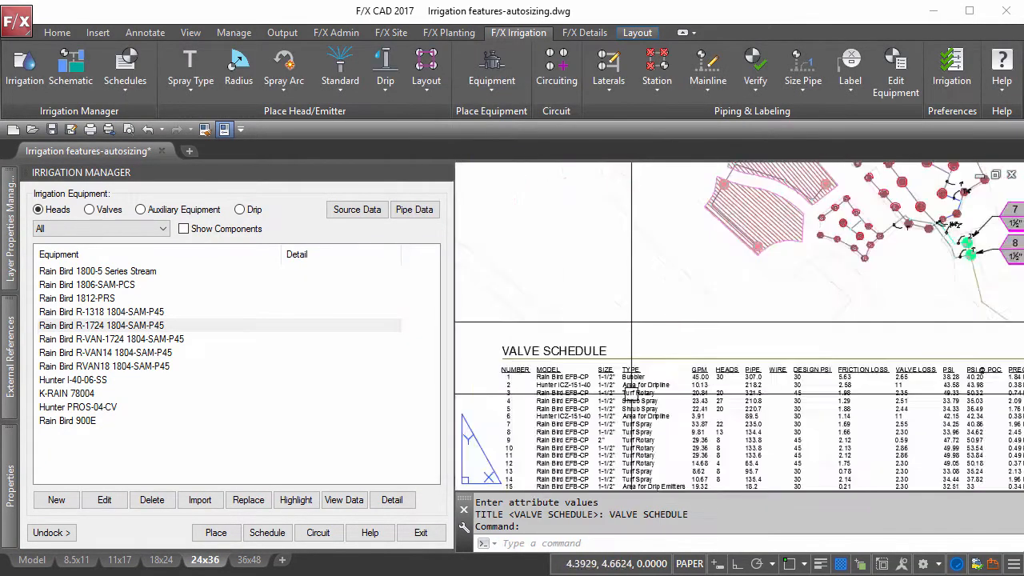